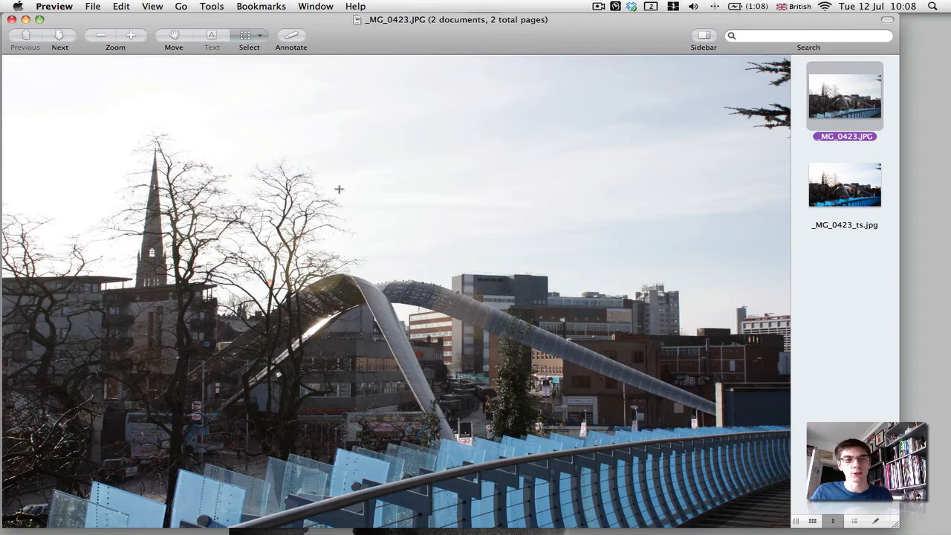
View the _MG_0423_ts.jpg tilt-shift version in Preview after the original
click(845, 184)
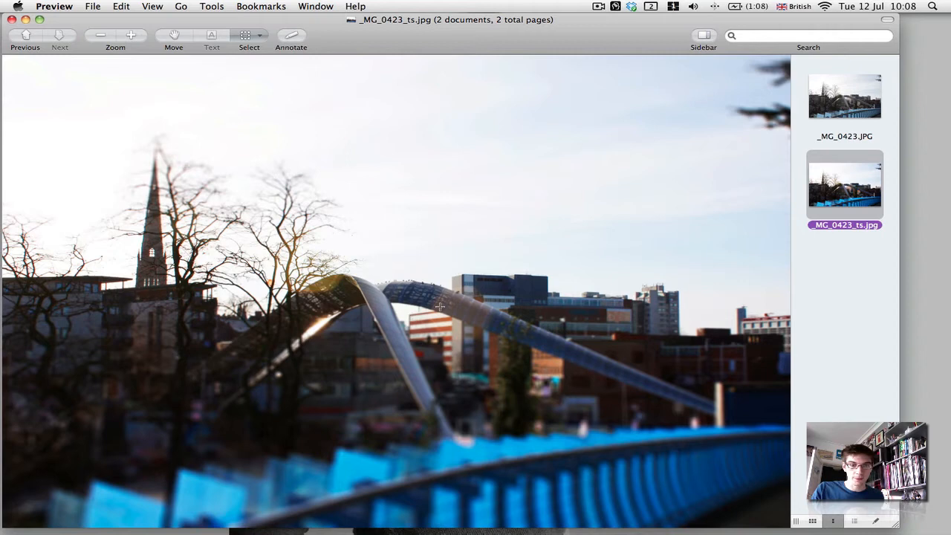
mouse_move(494, 336)
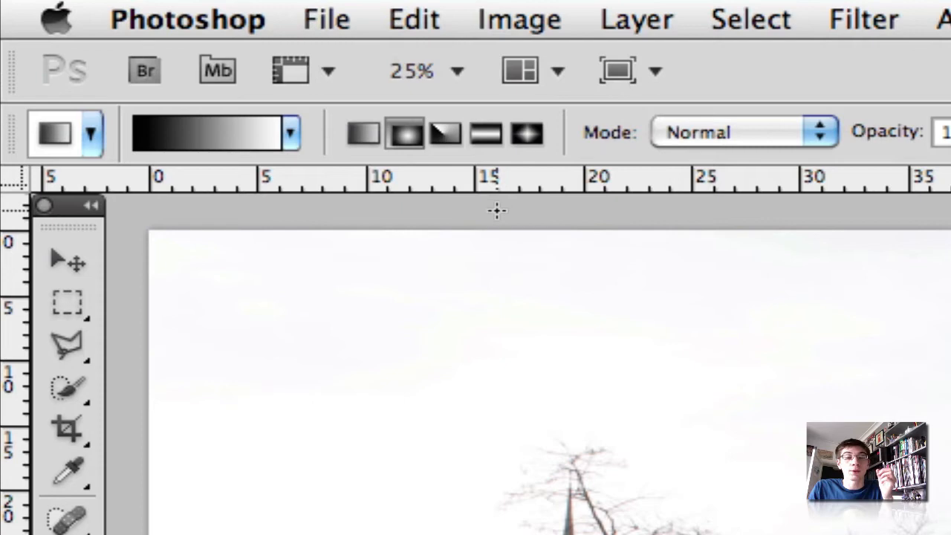
Paint a reflected-gradient Quick Mask dragged from the bridge upward, leaving the bridge band unmasked
click(486, 132)
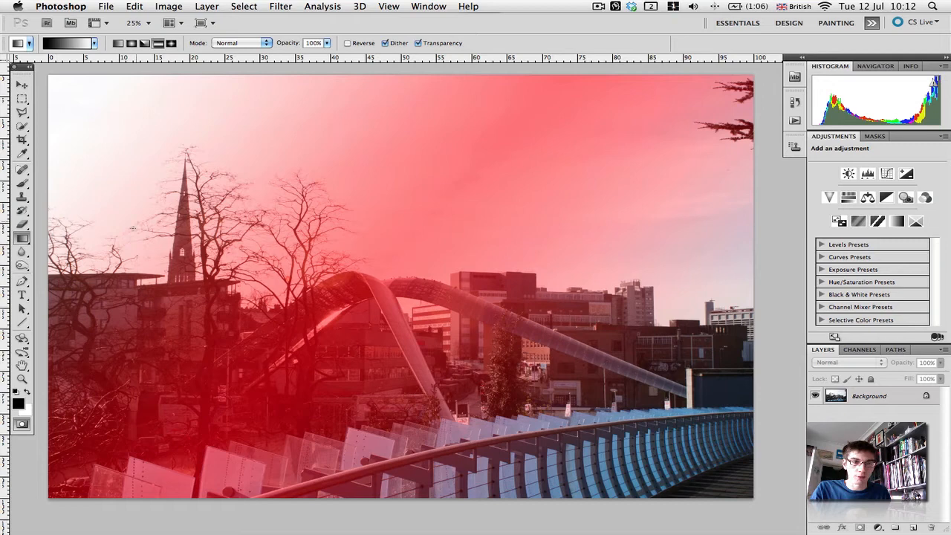
drag(370, 283, 370, 498)
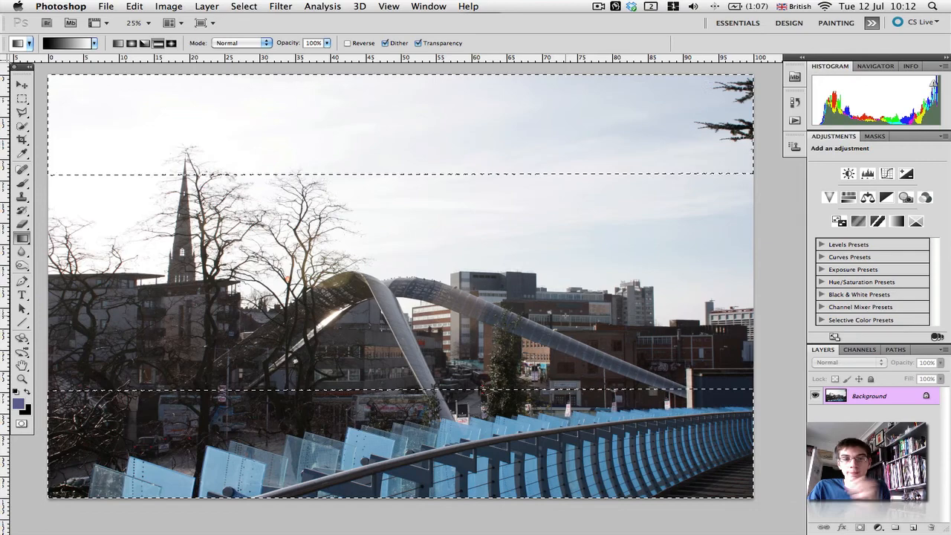
Exit Quick Mask to get a selection above and below the bridge, and open Lens Blur
click(281, 6)
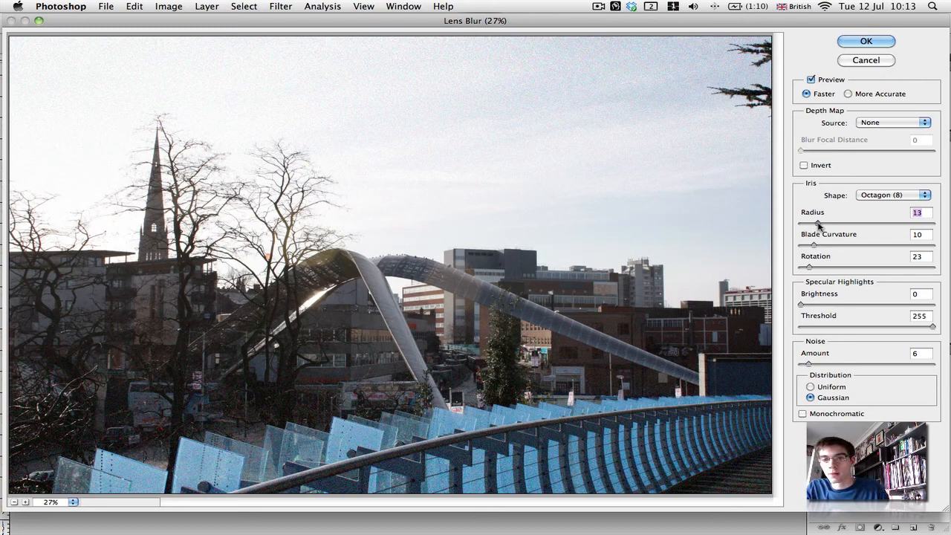
Set Lens Blur radius 43, blade curvature 17, rotation 47, and apply it
drag(817, 223, 833, 223)
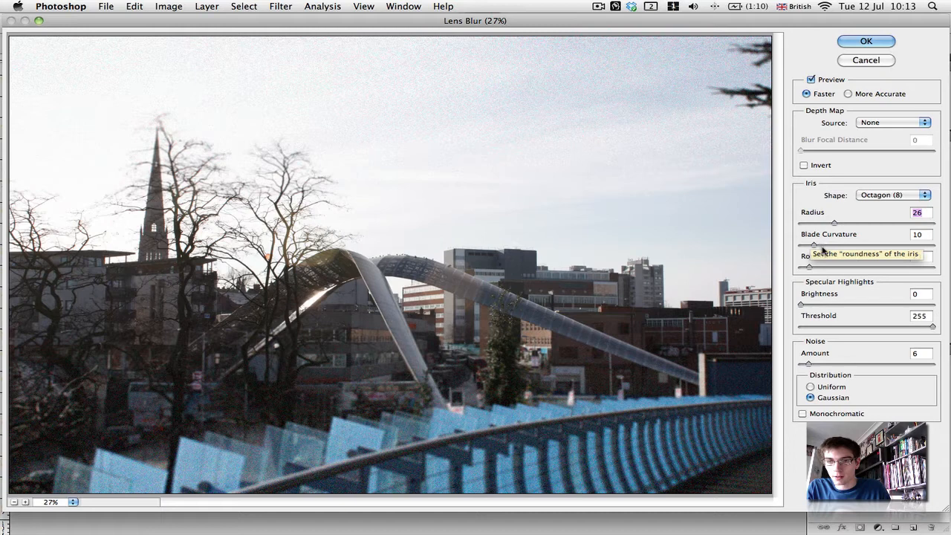
drag(822, 245, 831, 244)
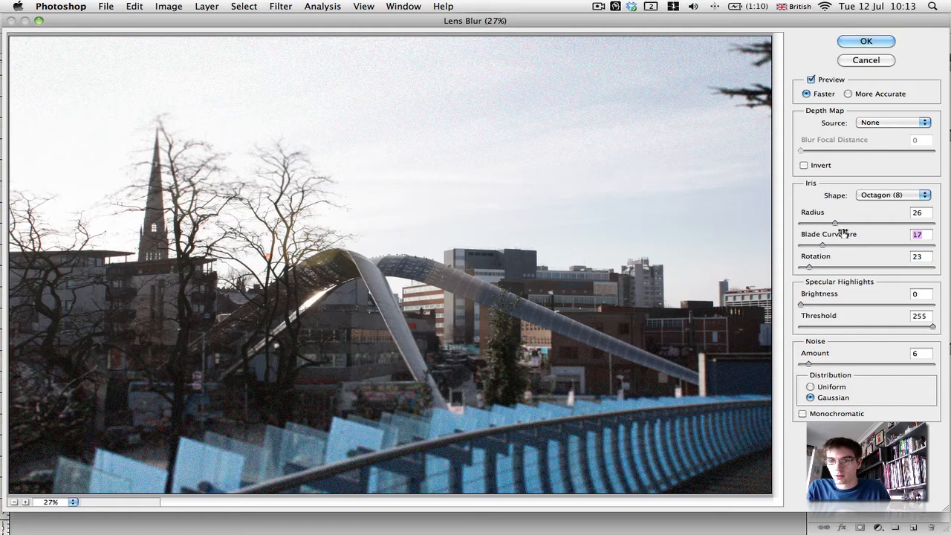
mouse_move(807, 266)
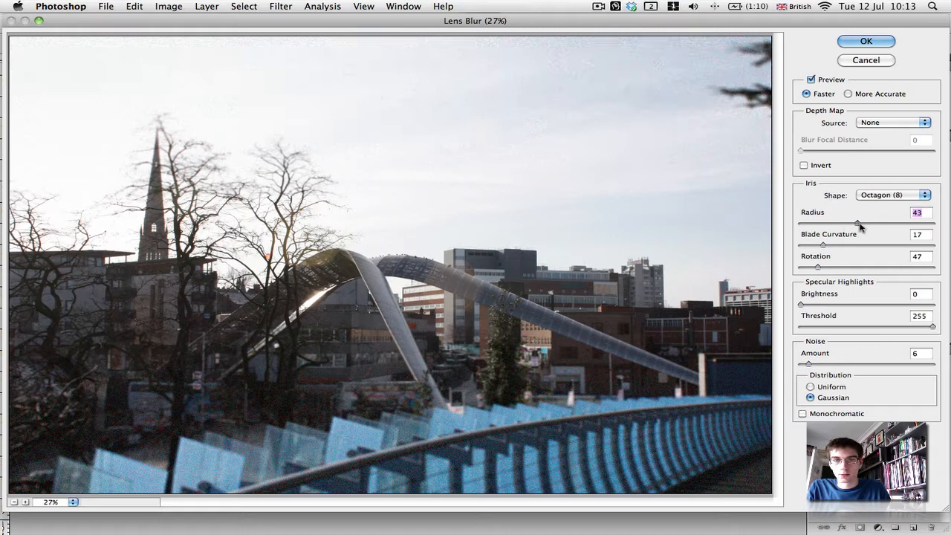
click(865, 41)
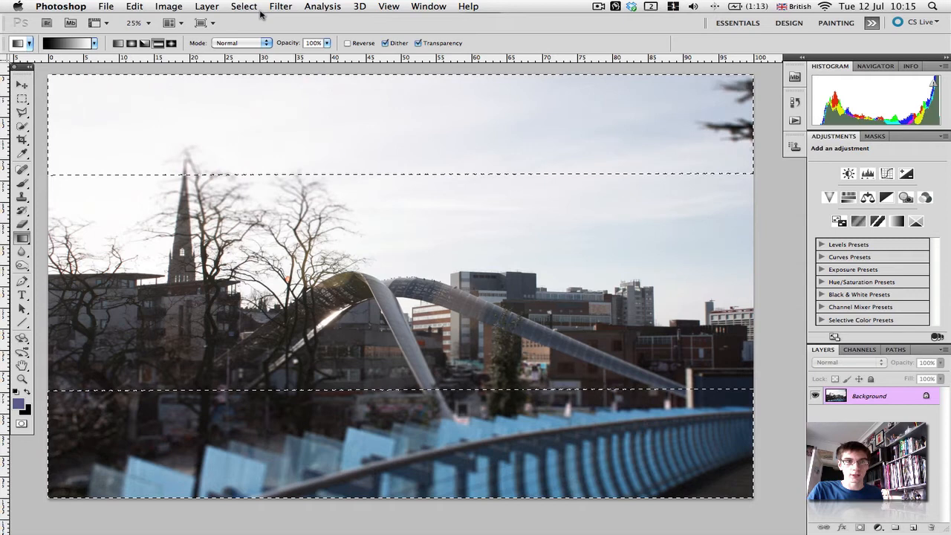
Deselect the band on the blurred bridge photo with Cmd+D
key(cmd+d)
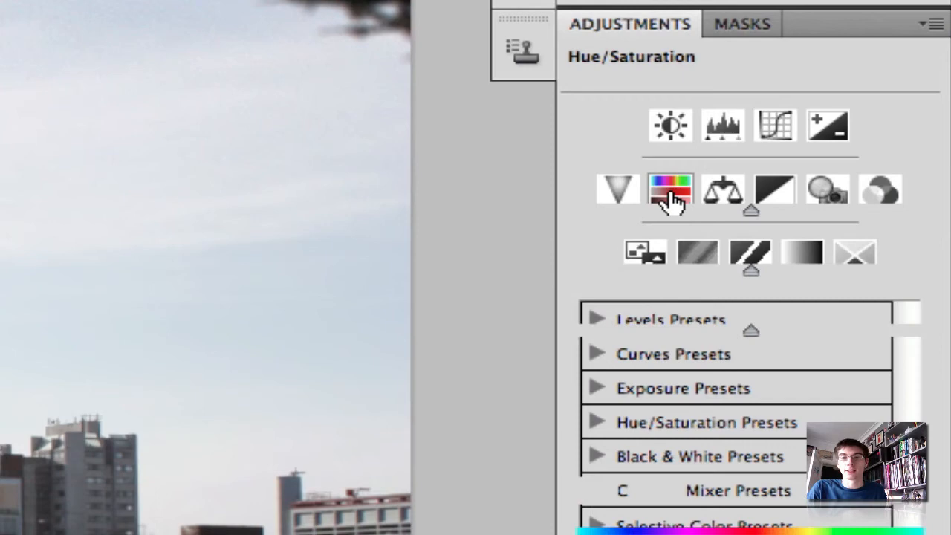
Create a Hue/Saturation adjustment layer from the Adjustments panel, leaving hue, saturation and lightness at 0
click(669, 191)
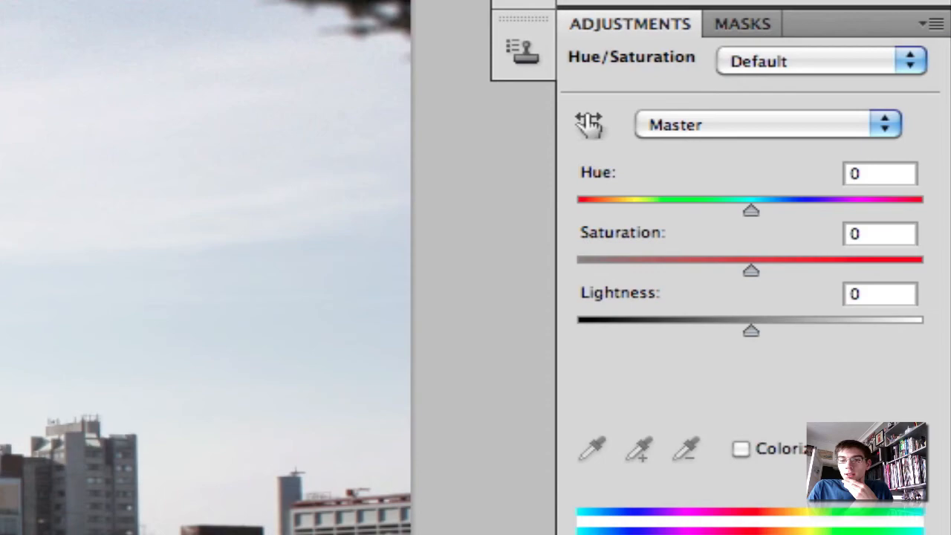